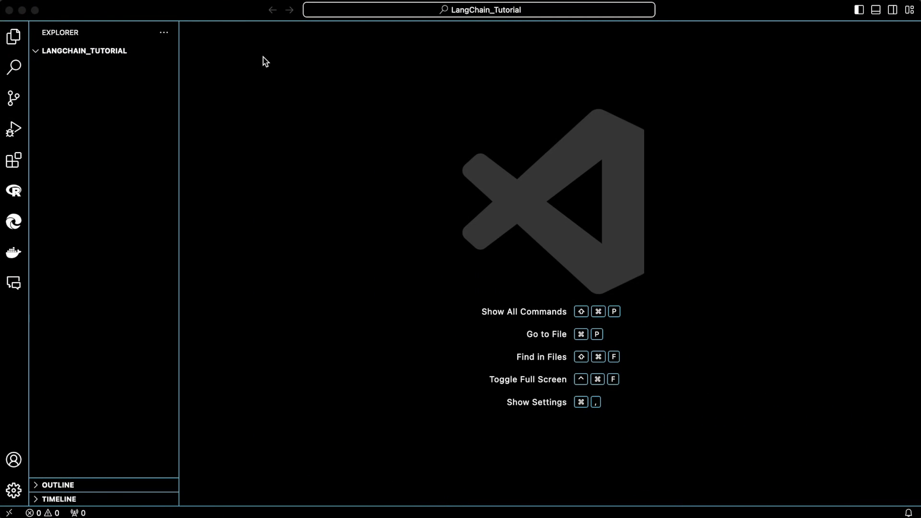
pyautogui.moveTo(3, 316)
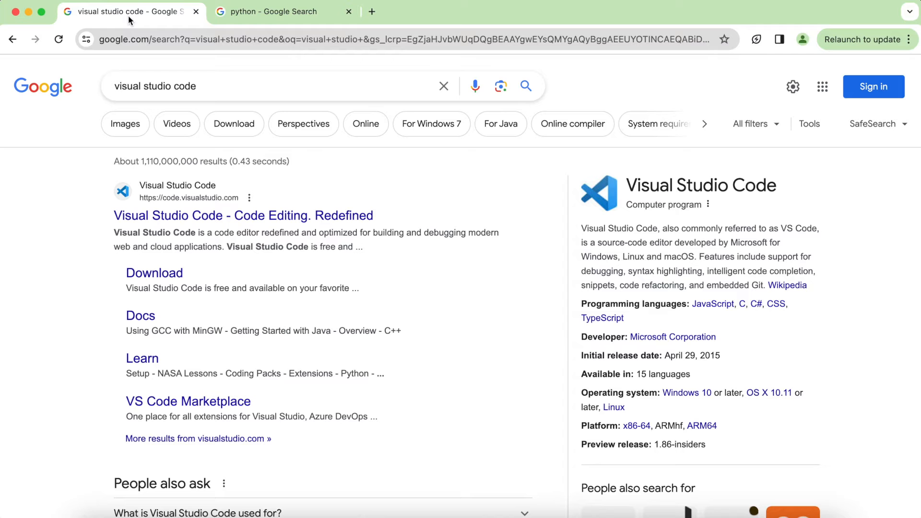
pyautogui.moveTo(33, 98)
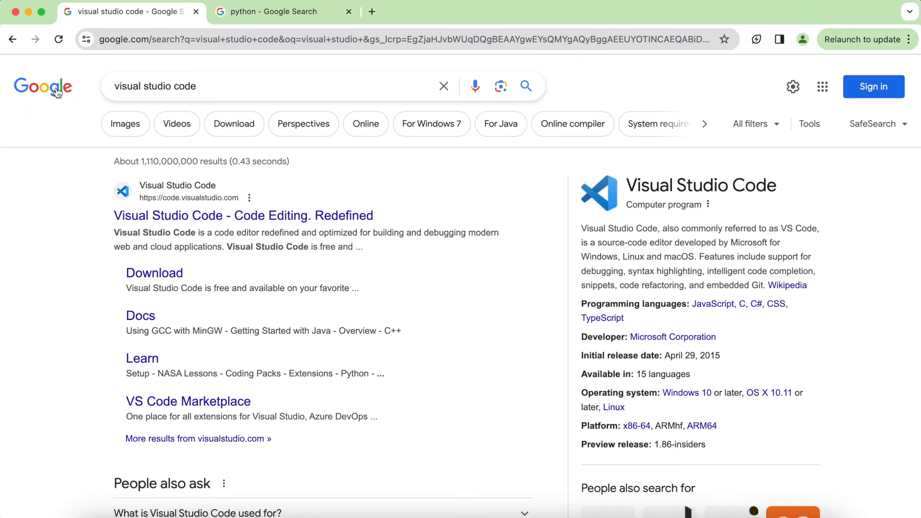
# Step: Go to the Visual Studio Code download page from the Google results
pyautogui.click(243, 215)
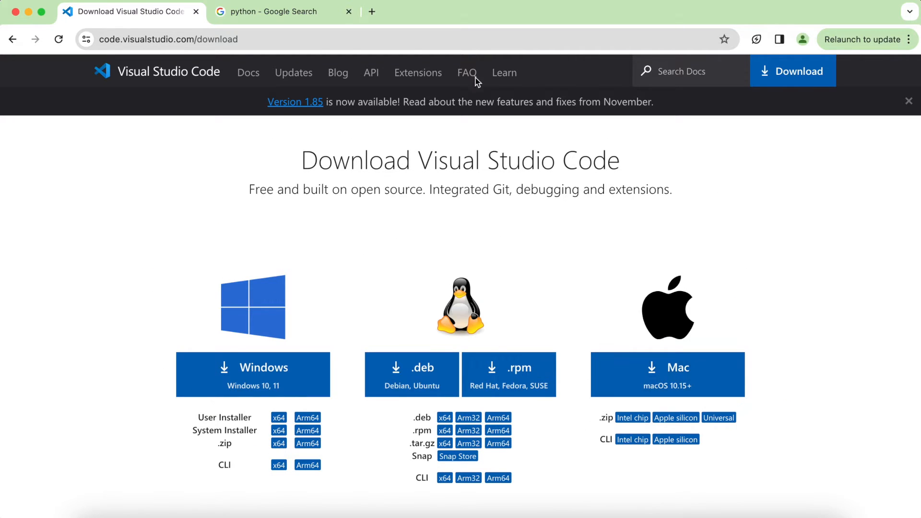
pyautogui.moveTo(415, 330)
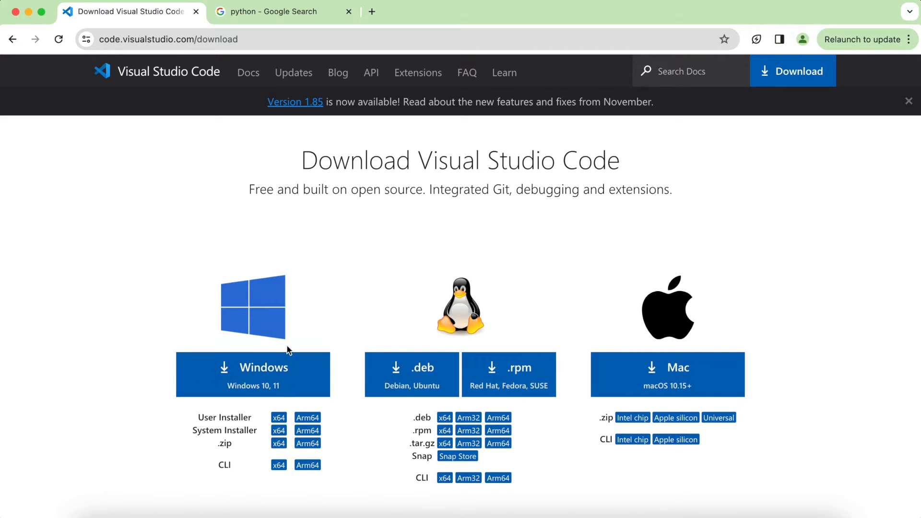
pyautogui.moveTo(489, 367)
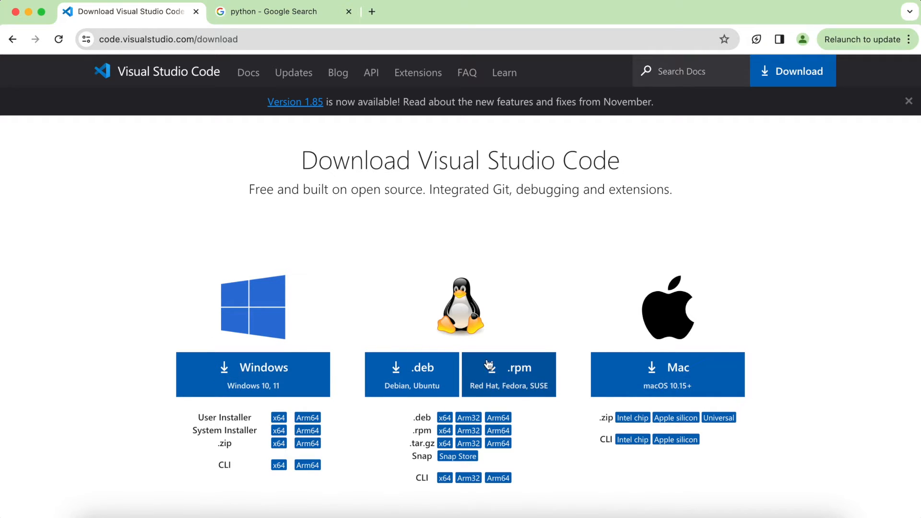
pyautogui.moveTo(708, 353)
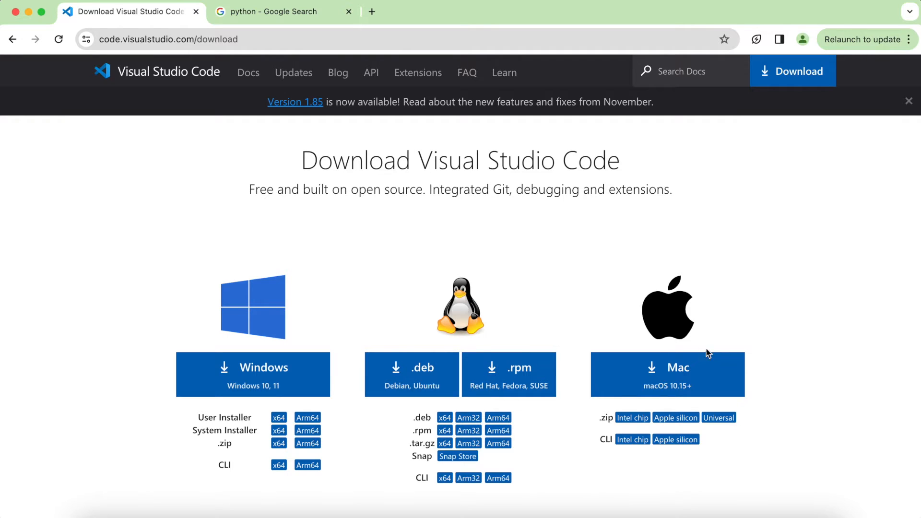
pyautogui.moveTo(781, 352)
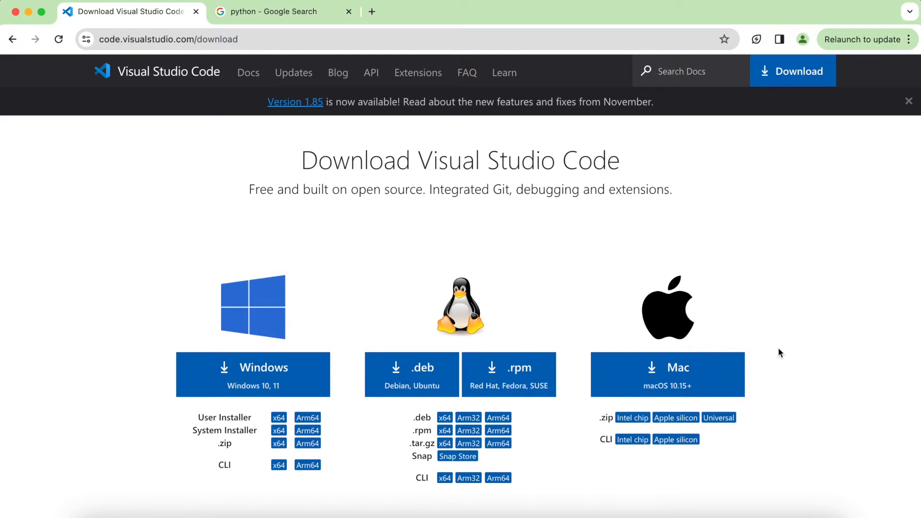
pyautogui.moveTo(784, 316)
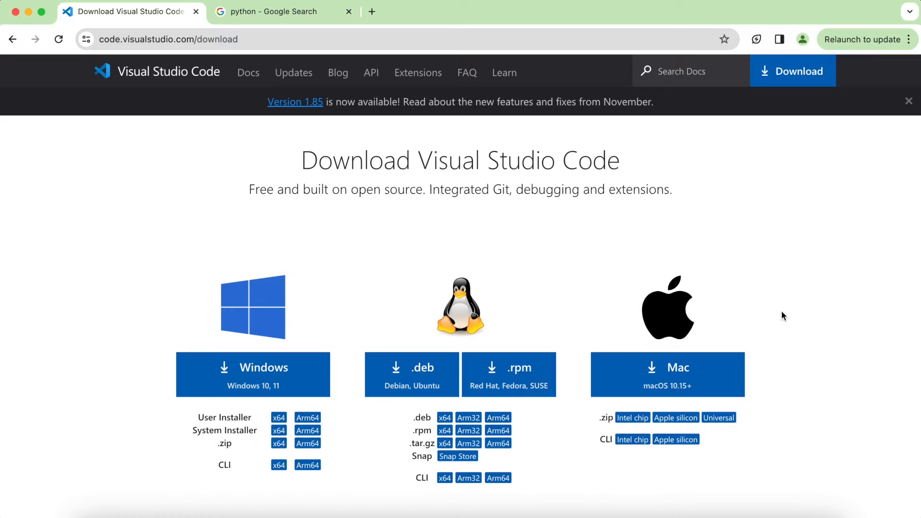
pyautogui.moveTo(692, 385)
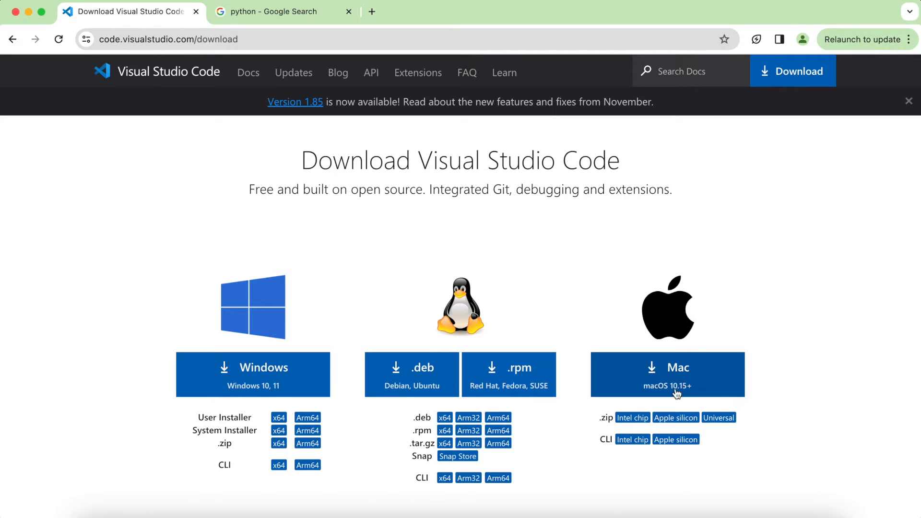
pyautogui.moveTo(686, 399)
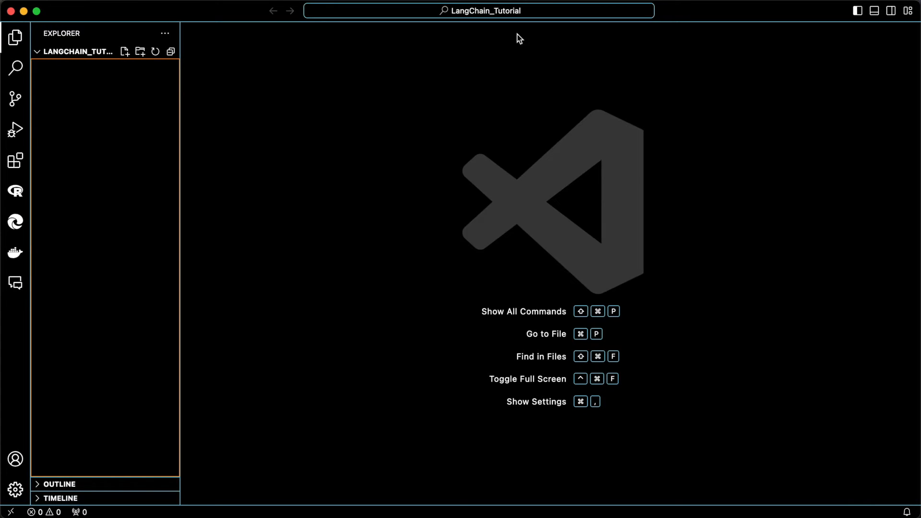
pyautogui.moveTo(298, 294)
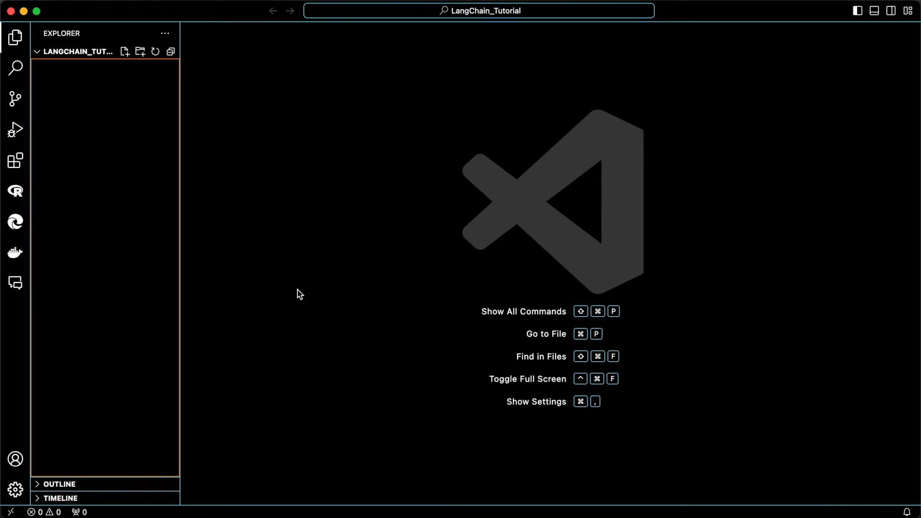
# Step: Dismiss the File menu and drag the Explorer sidebar wider to show LangChain_Tutorial fully
pyautogui.click(77, 5)
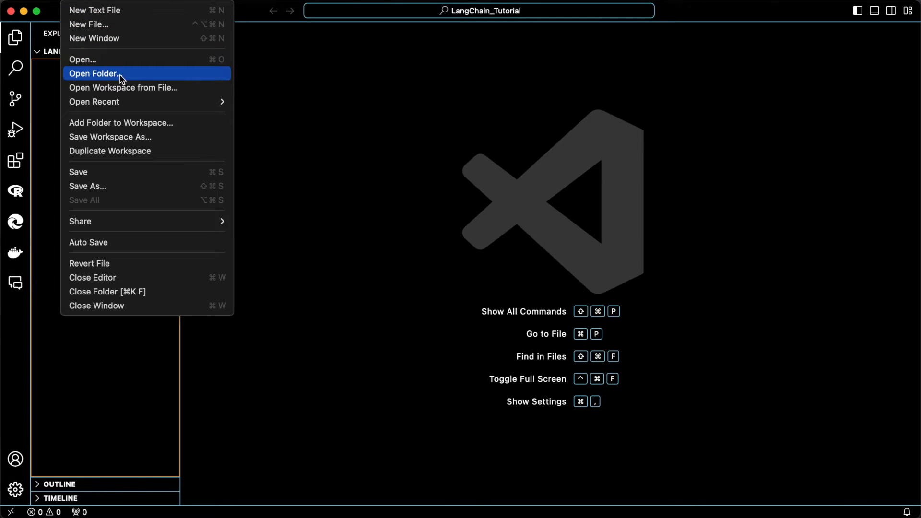
pyautogui.moveTo(343, 138)
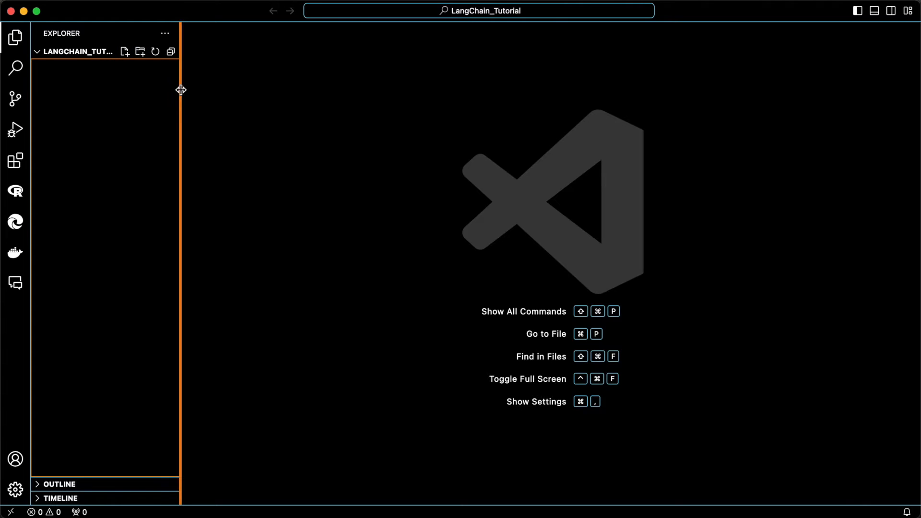
pyautogui.moveTo(181, 89); pyautogui.dragTo(271, 89)
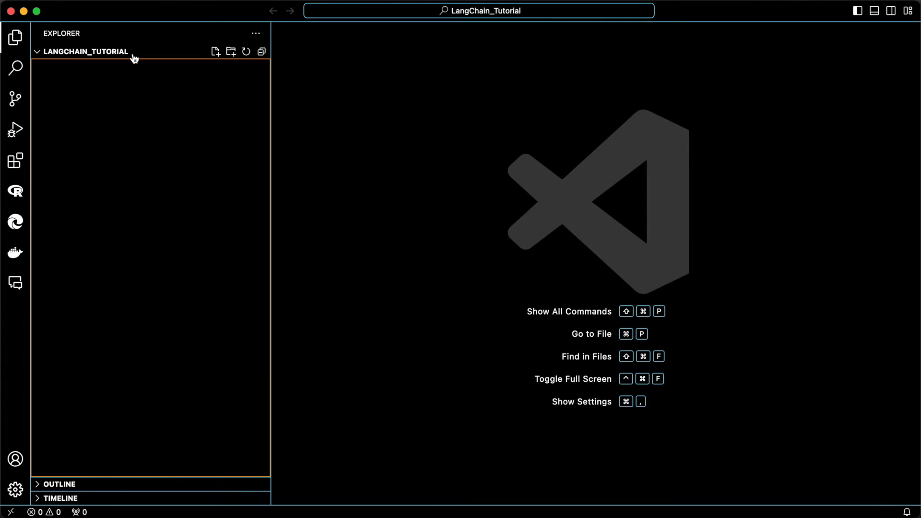
pyautogui.moveTo(158, 69)
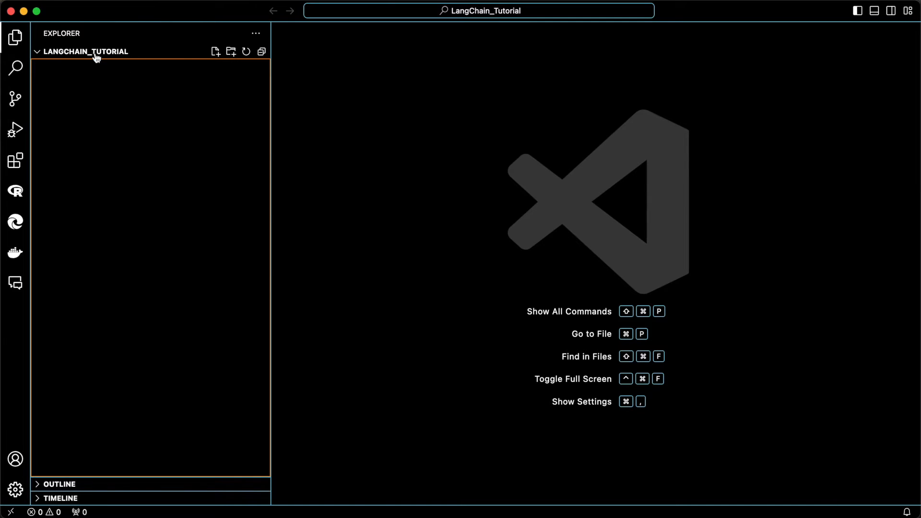
pyautogui.moveTo(66, 56)
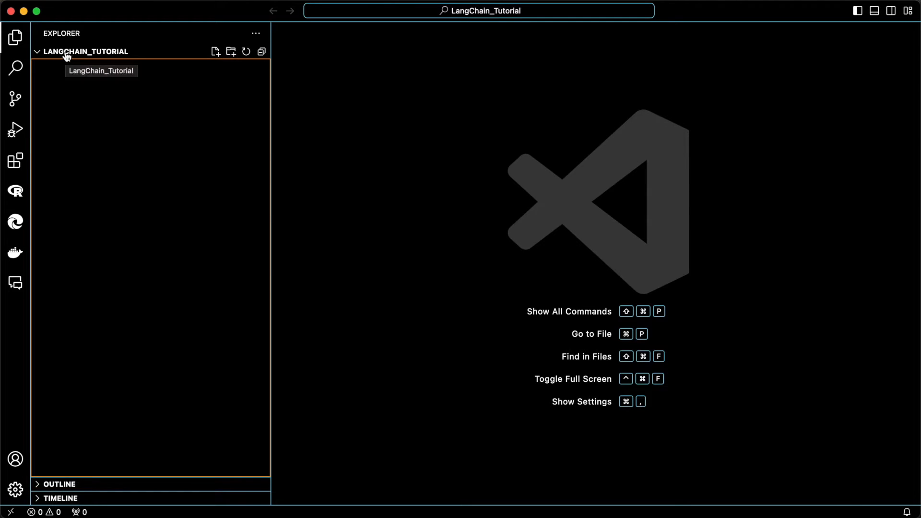
pyautogui.moveTo(301, 185)
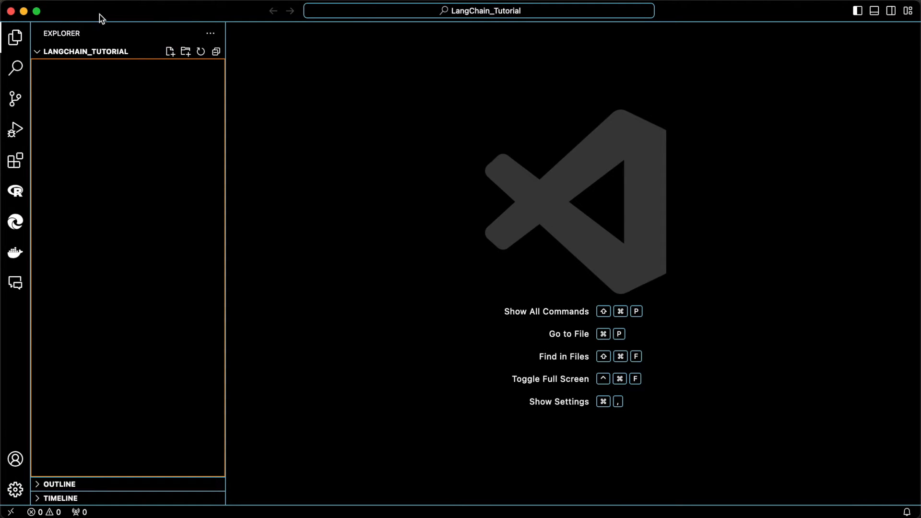
pyautogui.moveTo(196, 140)
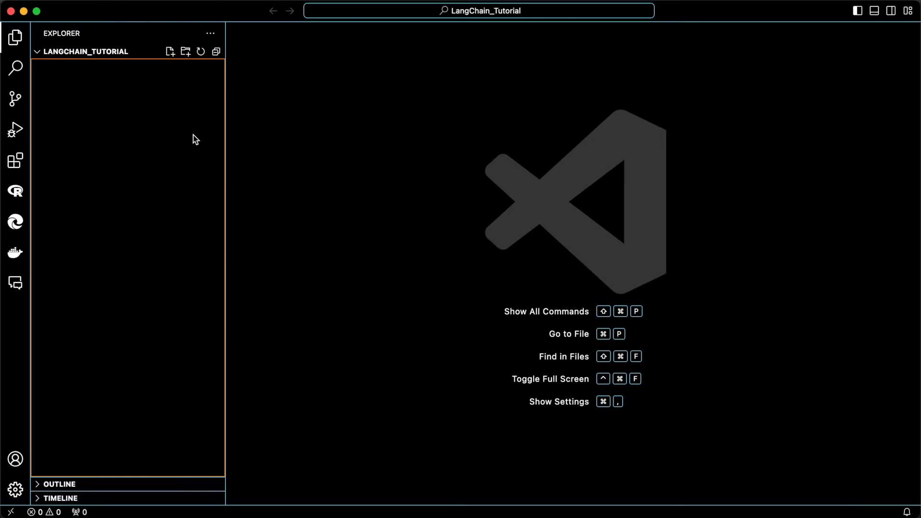
# Step: Create a new notebook file named 0_Installations.ipynb in the LangChain_Tutorial folder
pyautogui.click(171, 52)
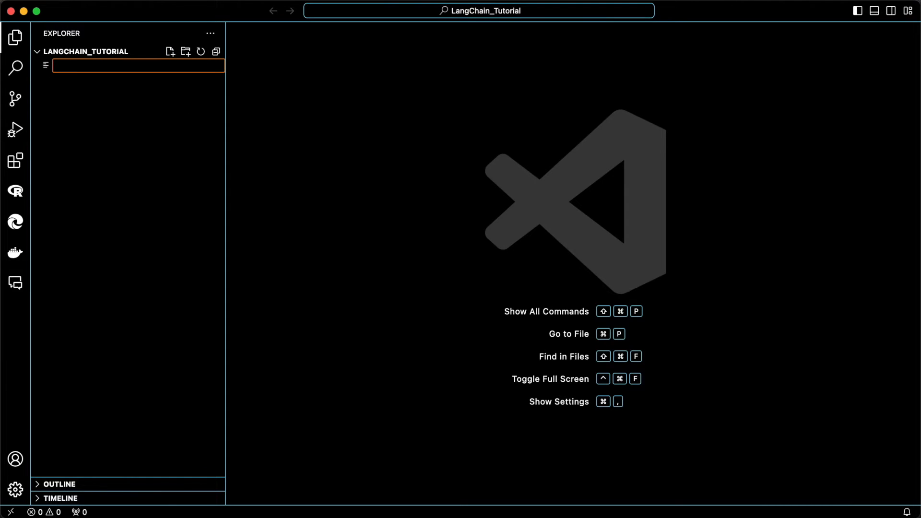
pyautogui.write('0_Installa')
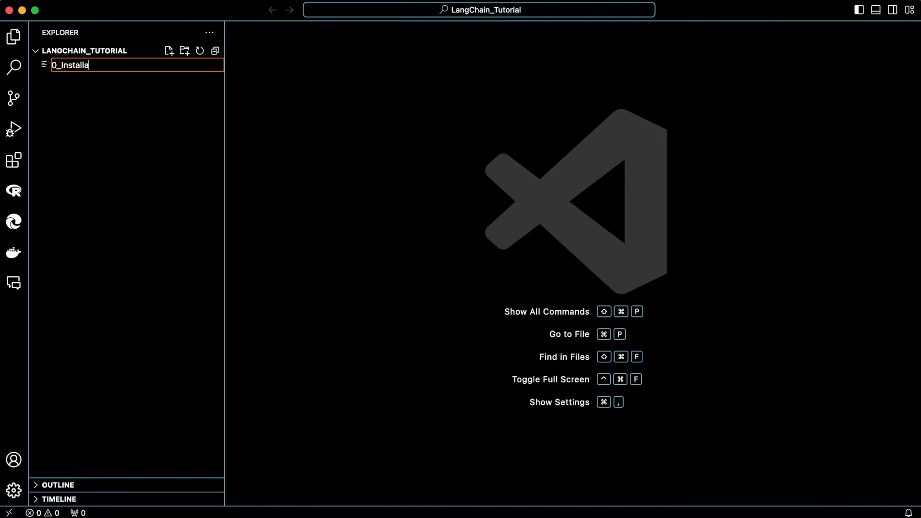
pyautogui.write('tions.ipy')
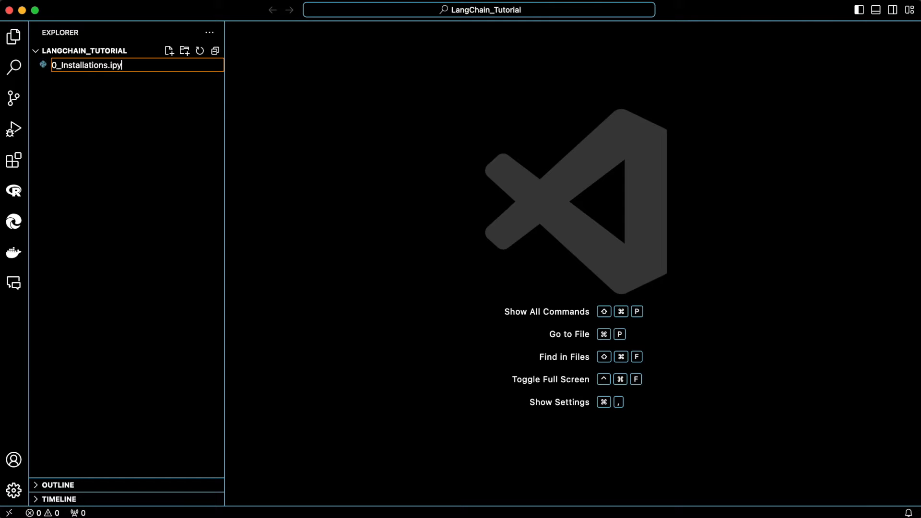
pyautogui.write('nb')
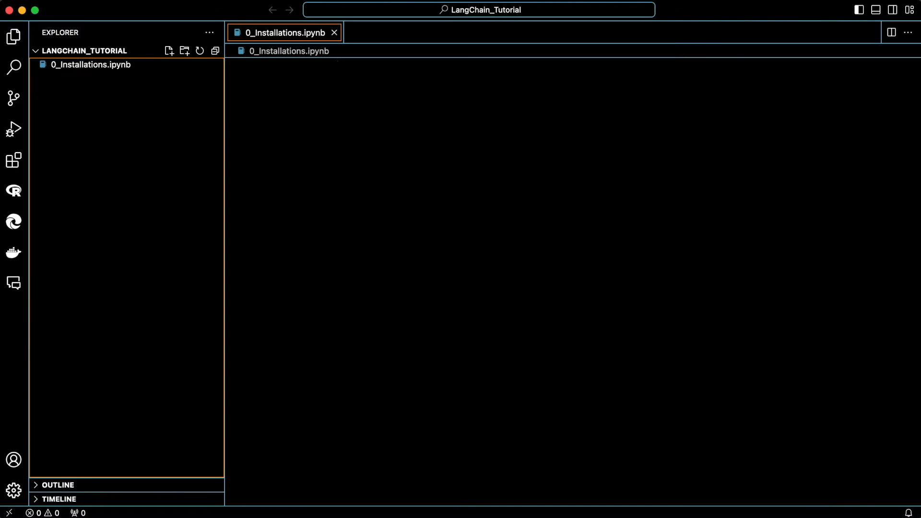
pyautogui.click(91, 64)
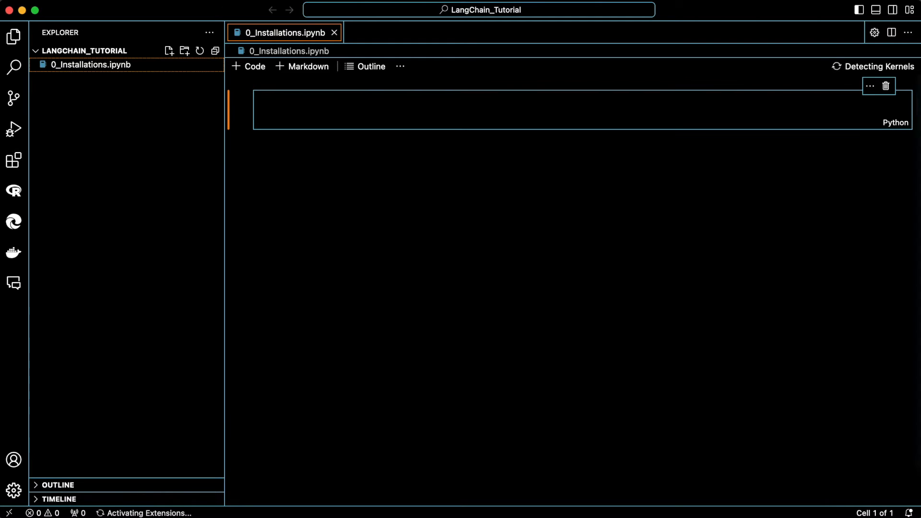
# Step: Hide the sidebar, show the Terminal panel below the notebook and focus it
pyautogui.click(875, 9)
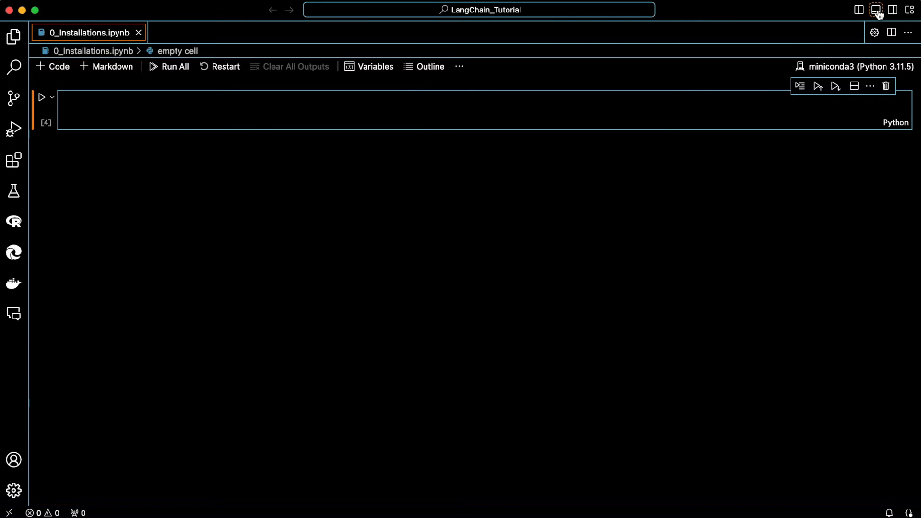
pyautogui.click(875, 9)
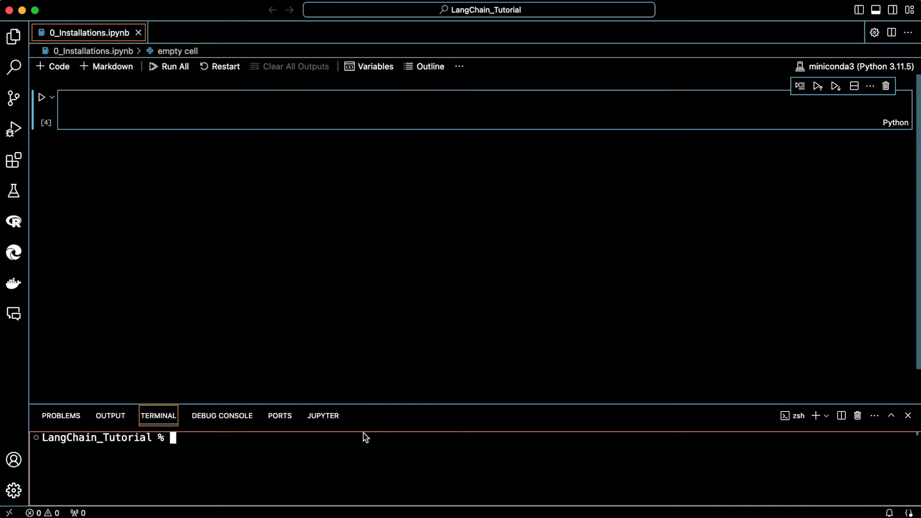
pyautogui.moveTo(211, 450)
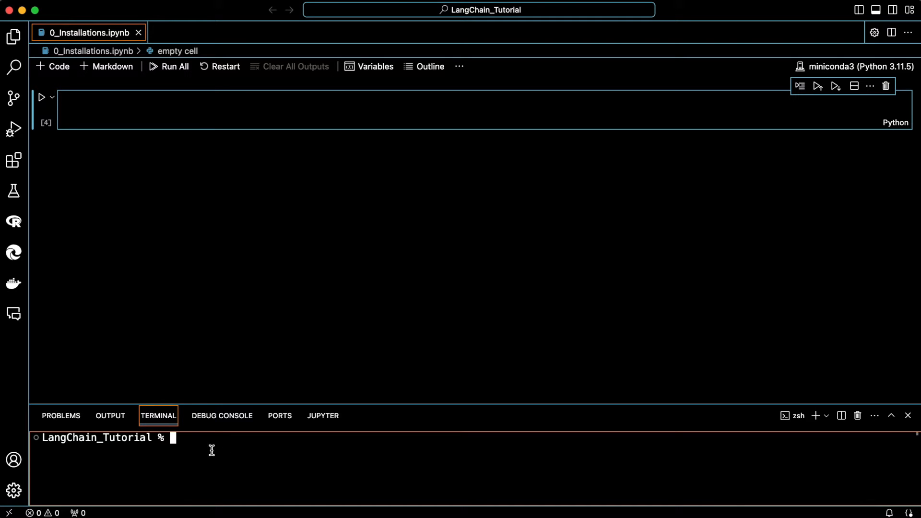
pyautogui.click(14, 36)
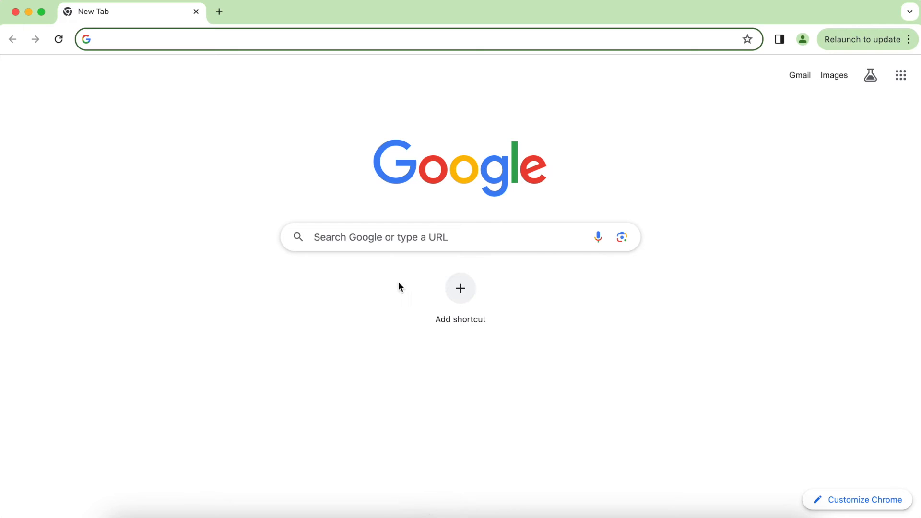
# Step: Search Google for 'miniconda install' and open the Miniconda Conda Documentation page
pyautogui.write('m')
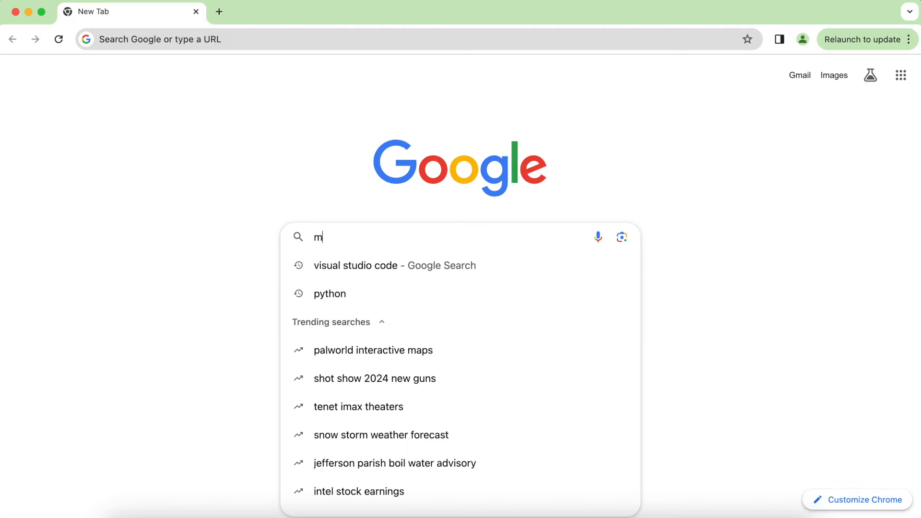
pyautogui.write('inic')
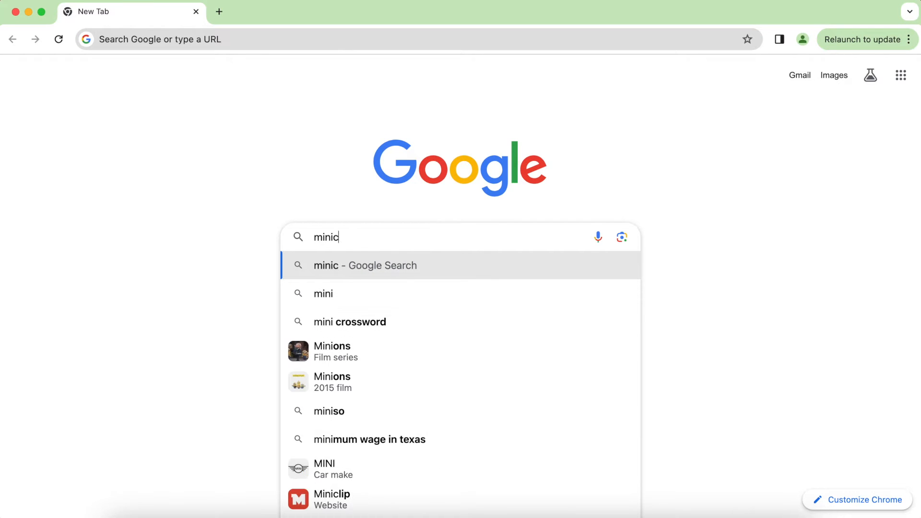
pyautogui.write('onda')
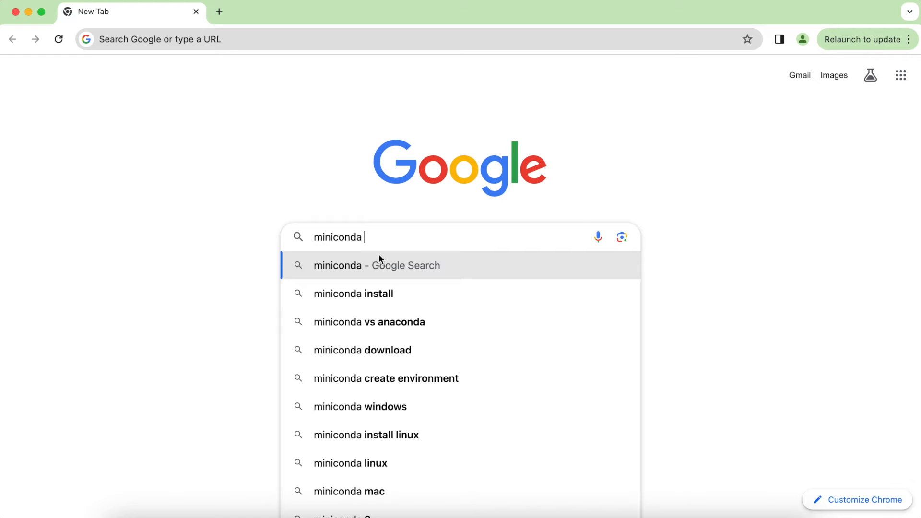
pyautogui.click(353, 294)
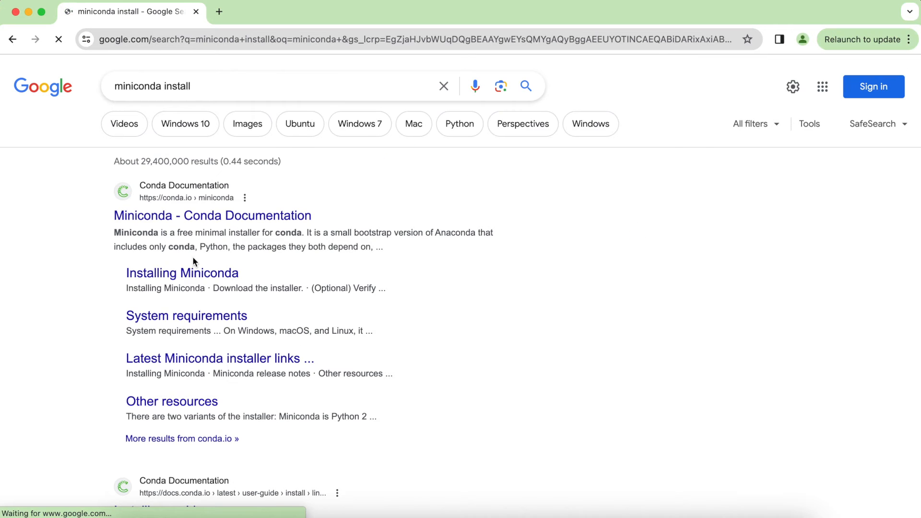
pyautogui.click(212, 214)
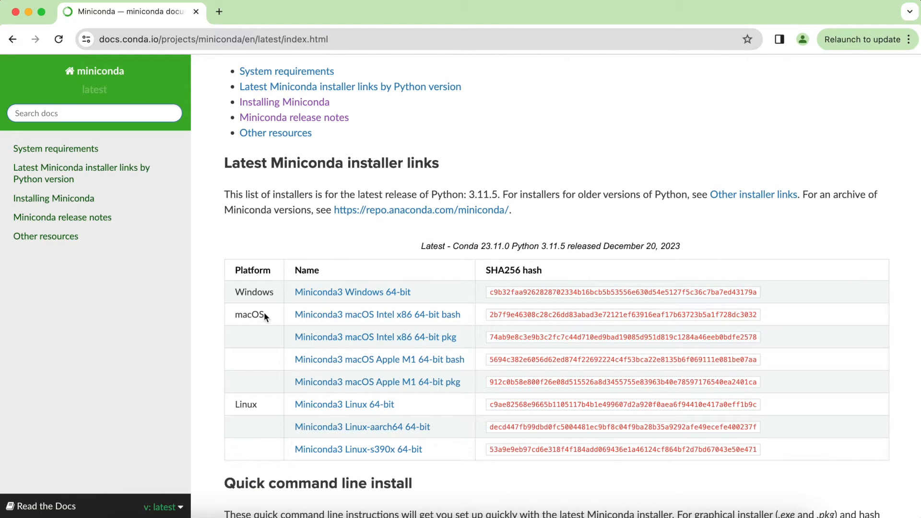
# Step: Copy the macOS installer download link from the installer table
pyautogui.doubleClick(248, 315)
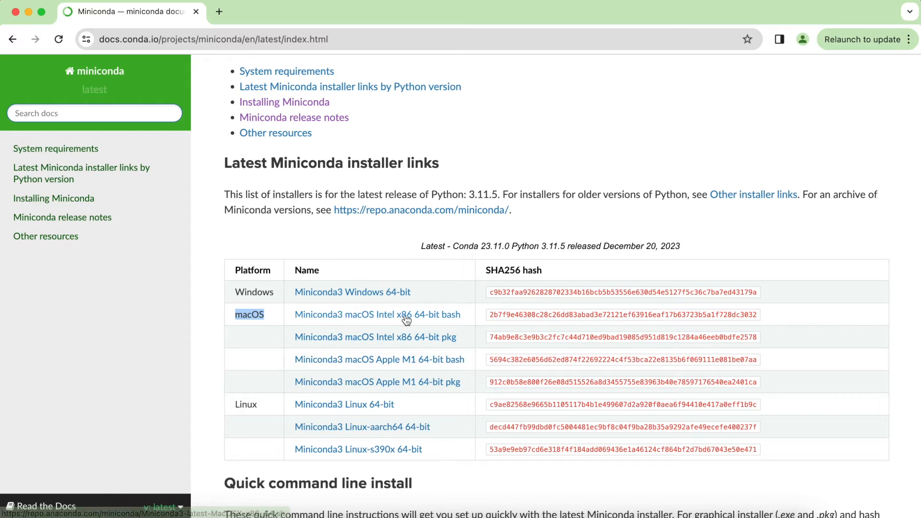
pyautogui.moveTo(427, 384)
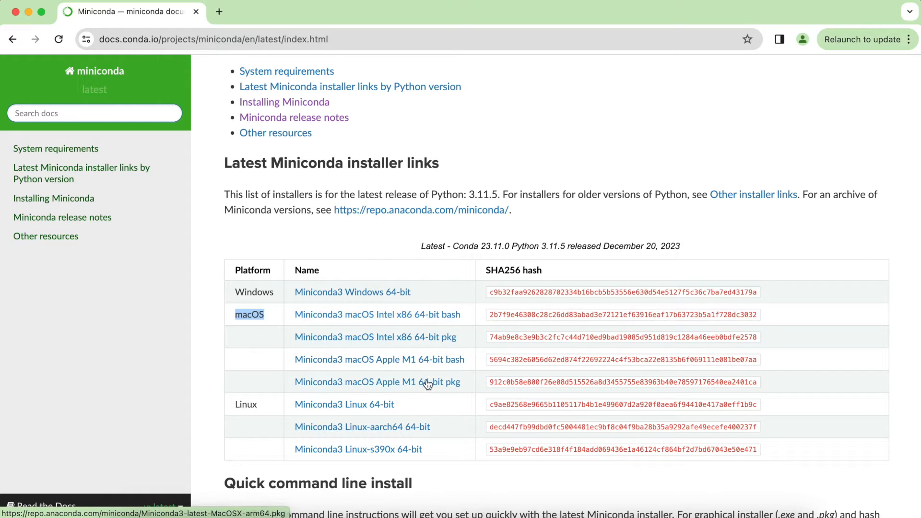
pyautogui.rightClick(377, 314)
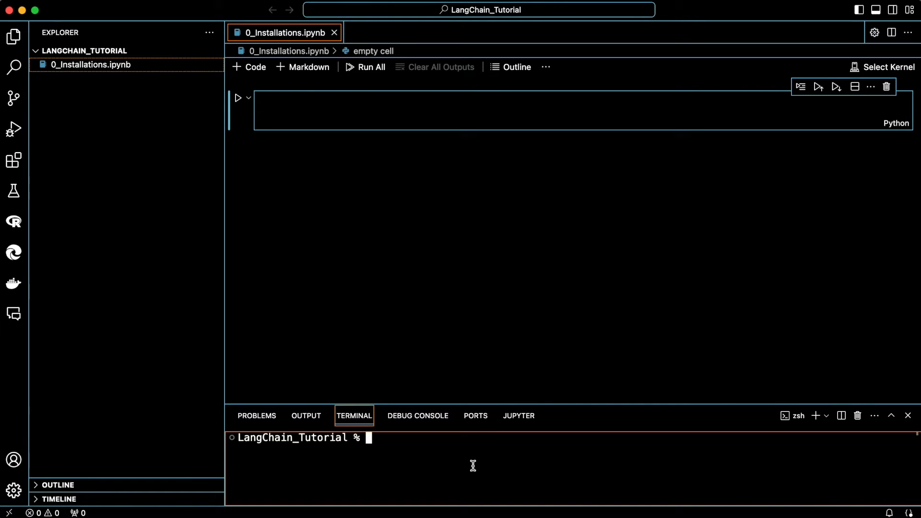
pyautogui.write('wget')
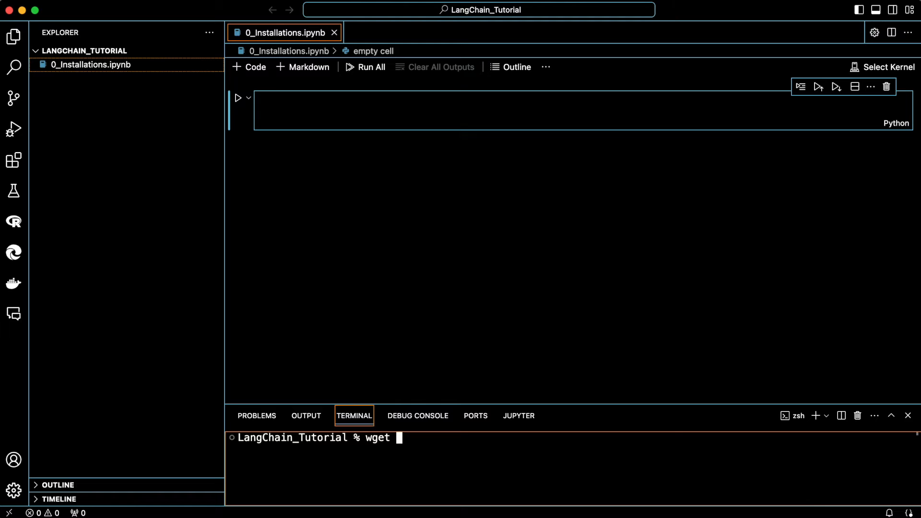
pyautogui.write('https://repo.anaconda.com/miniconda/Miniconda3-latest-MacOSX-x86_64.sh')
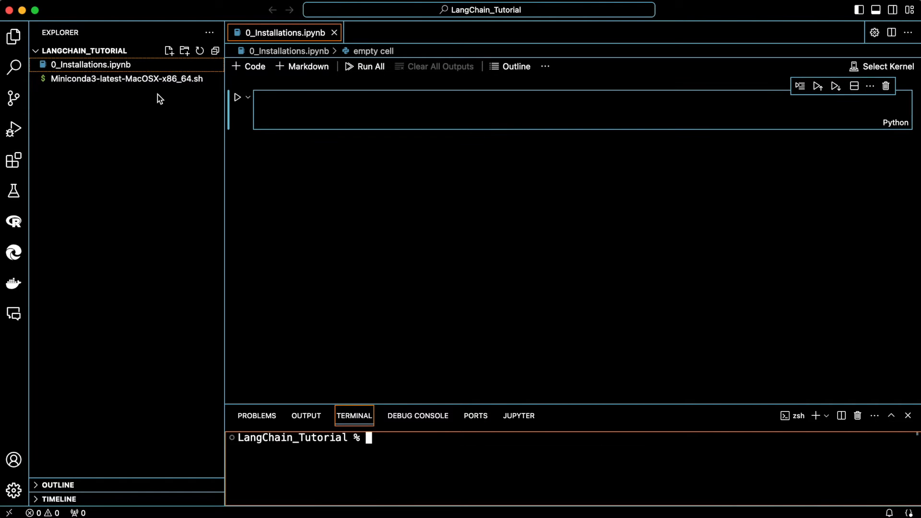
# Step: Run sh Miniconda3-latest-MacOSX-x86_64.sh and page past the license text
pyautogui.write('sh')
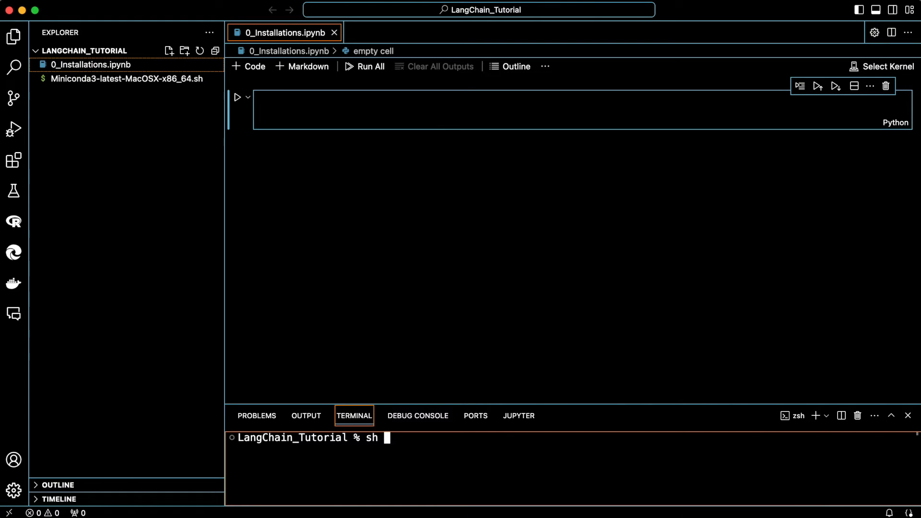
pyautogui.write('M')
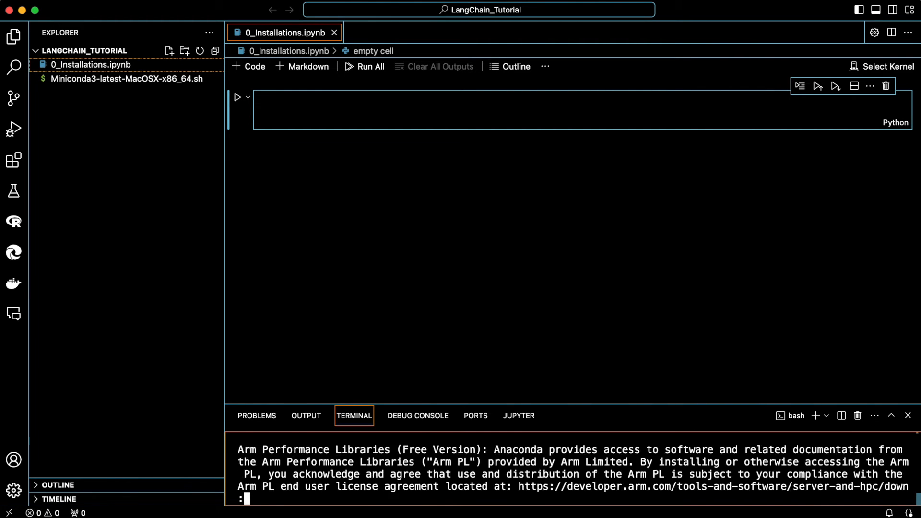
pyautogui.press('enter')
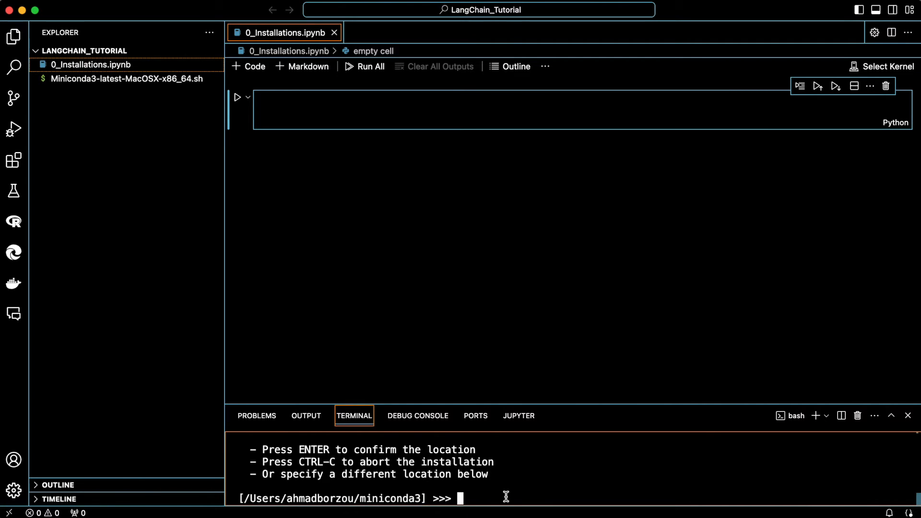
# Step: Enter ~/F/LangChain_Tutorial/miniconda3 as the Miniconda install location
pyautogui.write('~')
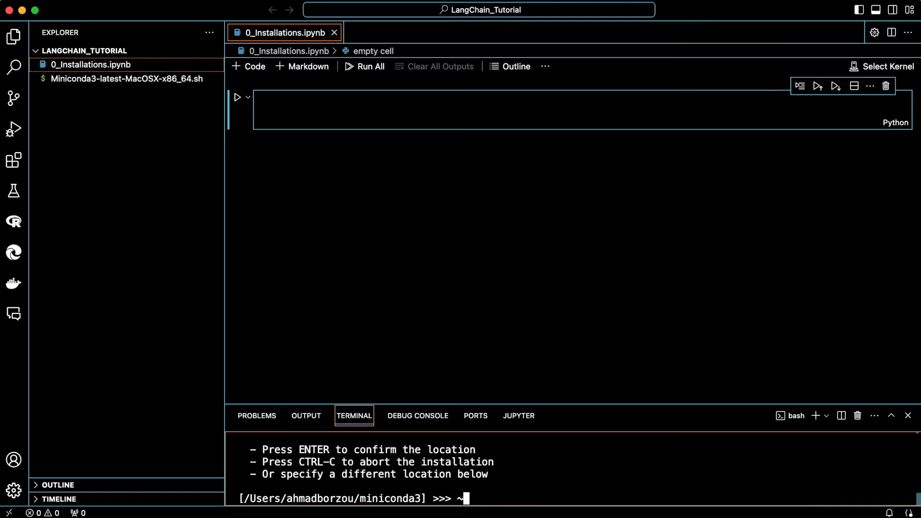
pyautogui.write('~/F/LangChain_Tutorial')
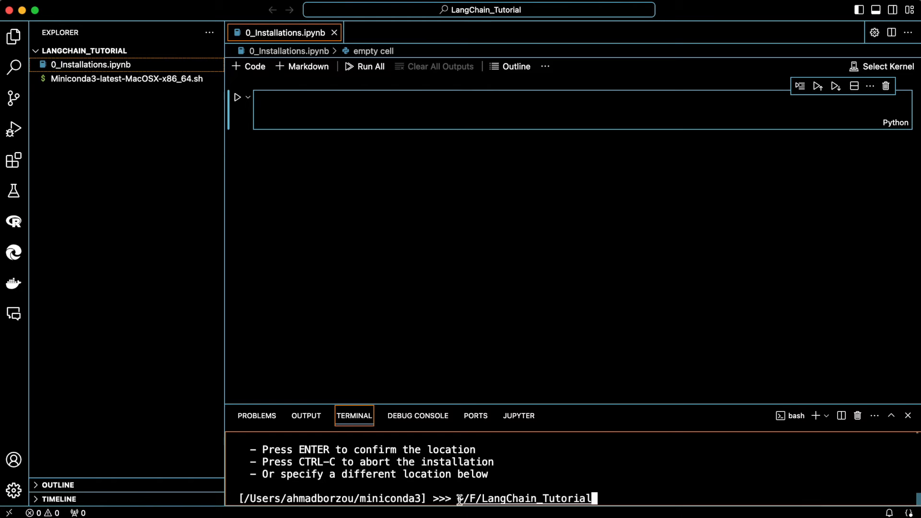
pyautogui.write('/minico')
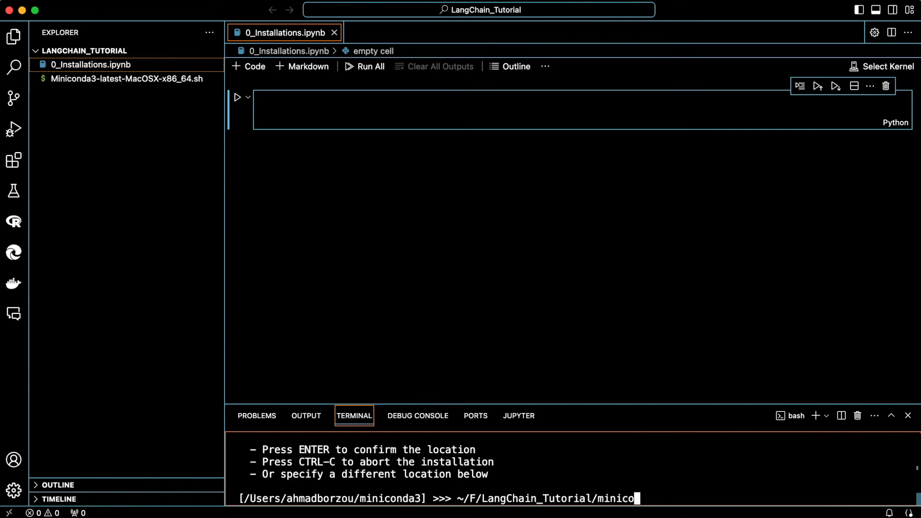
pyautogui.write('nda')
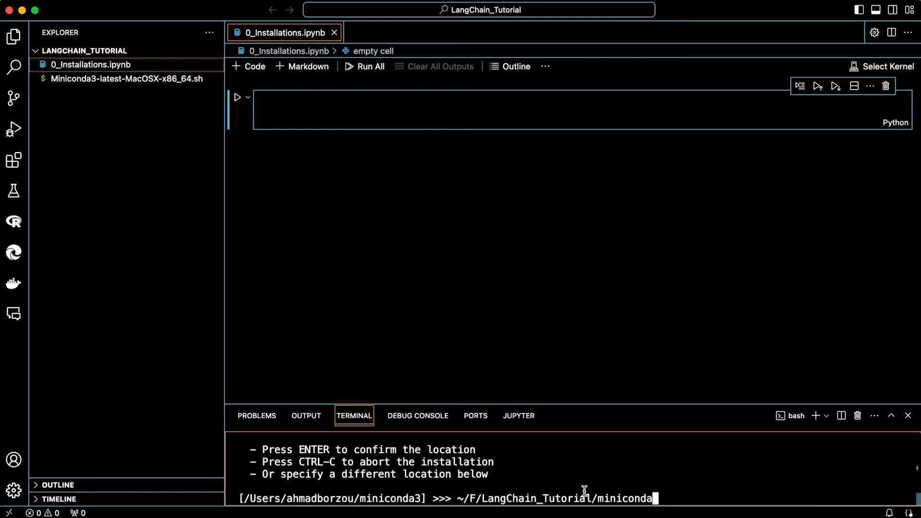
pyautogui.moveTo(150, 249)
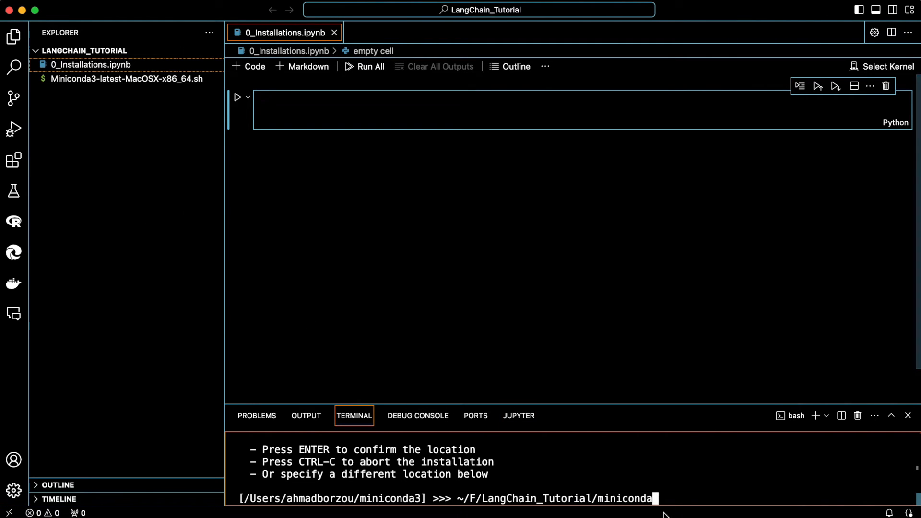
pyautogui.moveTo(670, 498)
pyautogui.write('3')
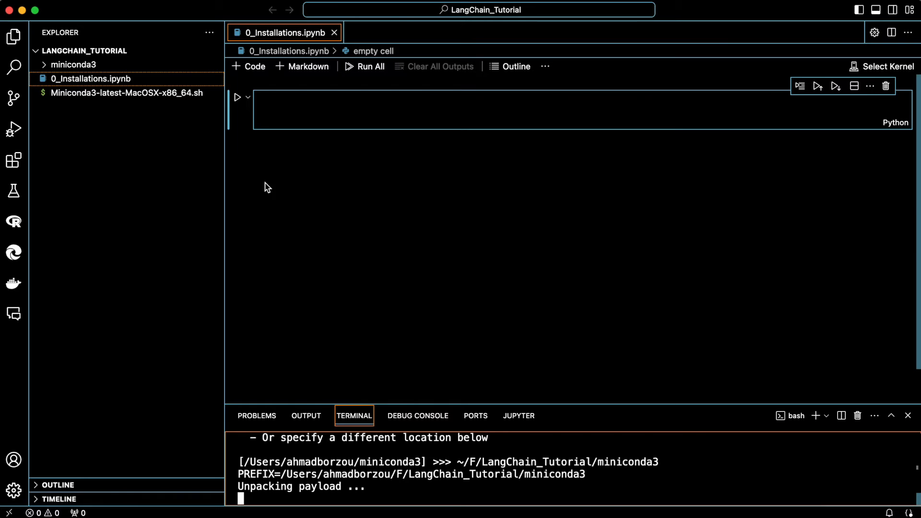
# Step: Answer 'no' to conda init to finish the Miniconda3 installation
pyautogui.click(72, 65)
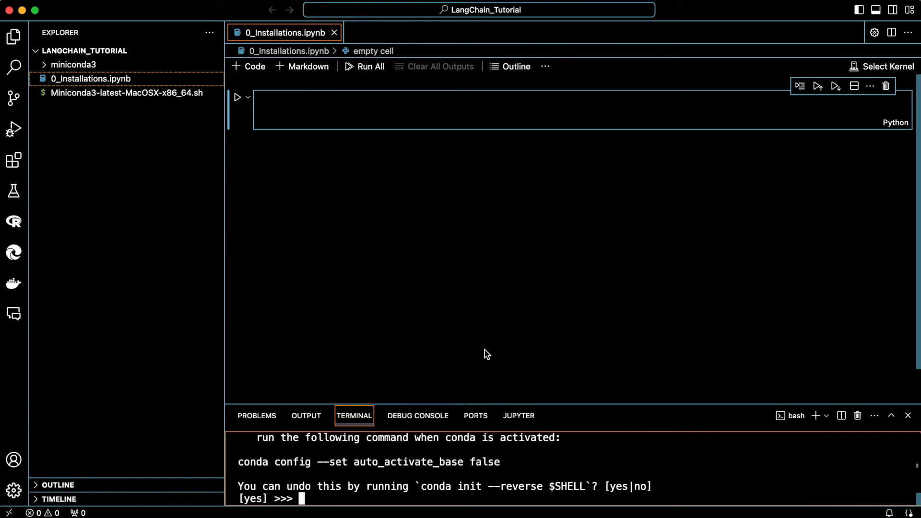
pyautogui.write('no')
pyautogui.write('.')
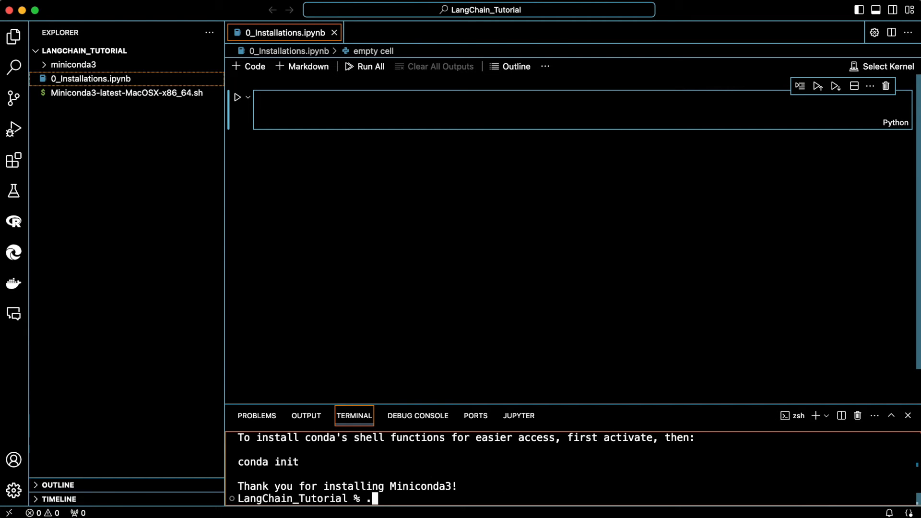
# Step: Launch ./miniconda3/bin/python to check the version, then exit with quit()
pyautogui.write('/miniconda3/')
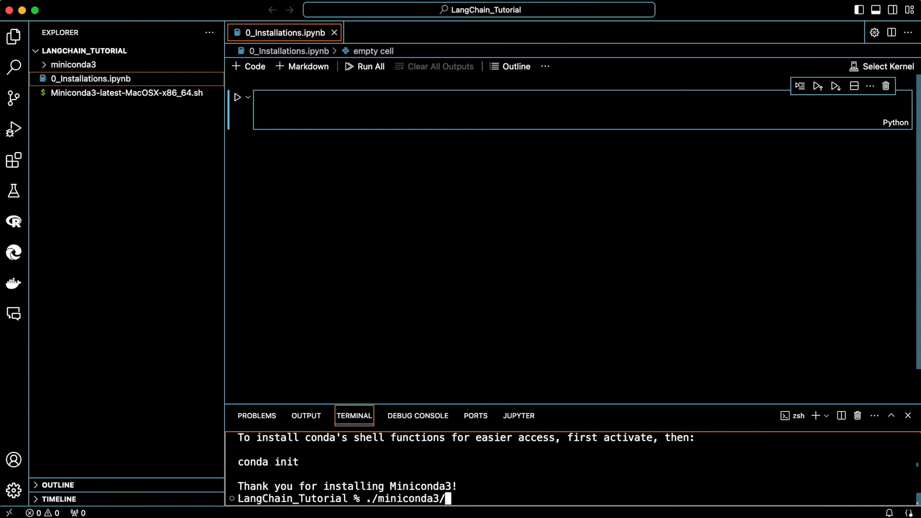
pyautogui.write('bin/python')
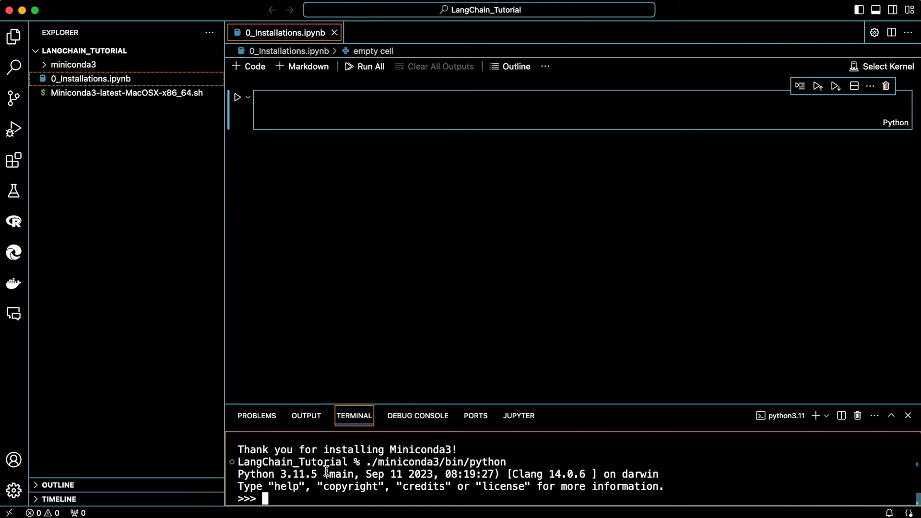
pyautogui.write('quit()')
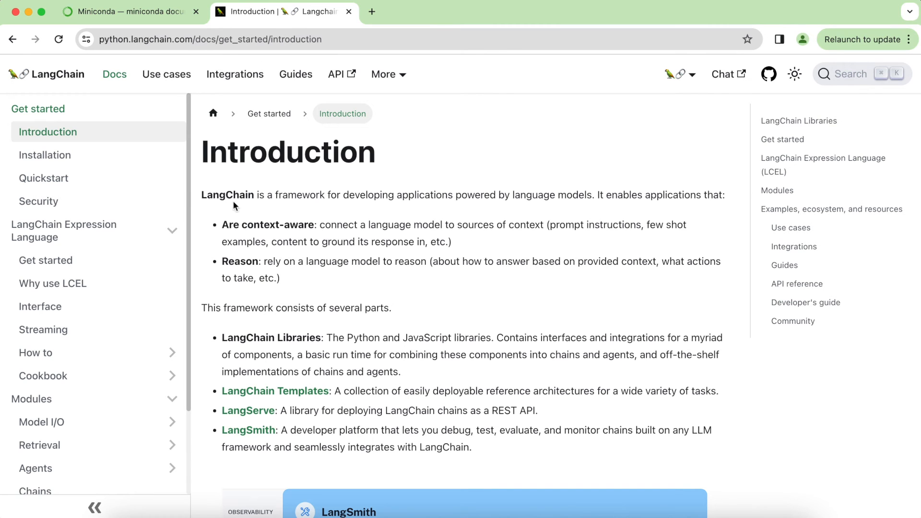
# Step: Navigate to the LangChain docs Get started > Introduction page
pyautogui.click(45, 155)
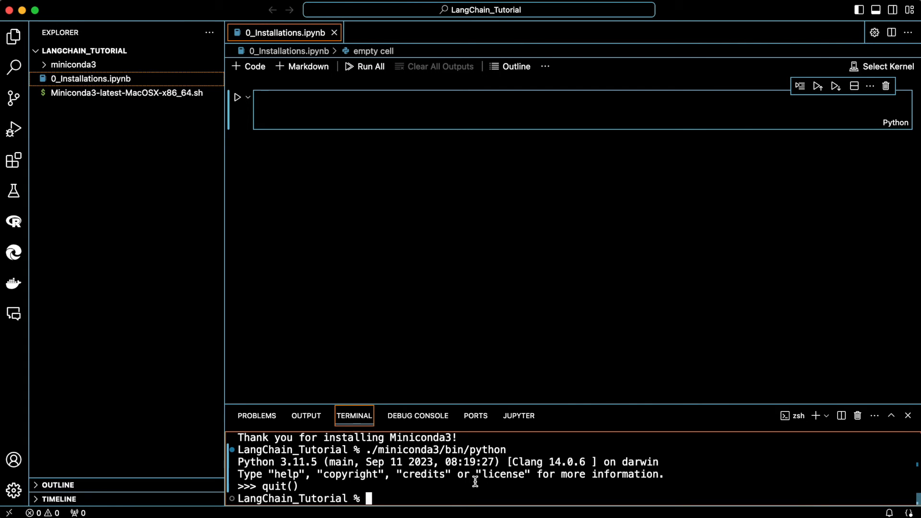
# Step: Install langchain via pip in the terminal, enter 2+2 in the notebook cell and run it
pyautogui.write('pip install langchain')
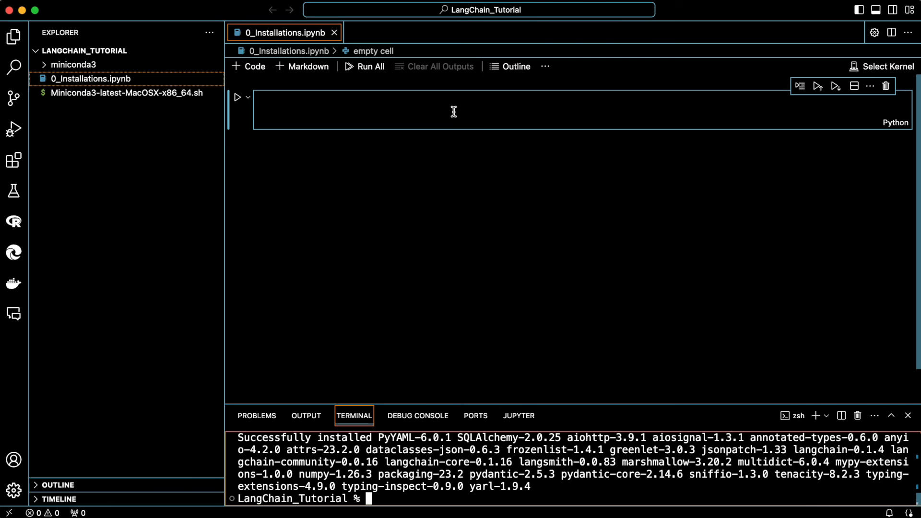
pyautogui.write('2')
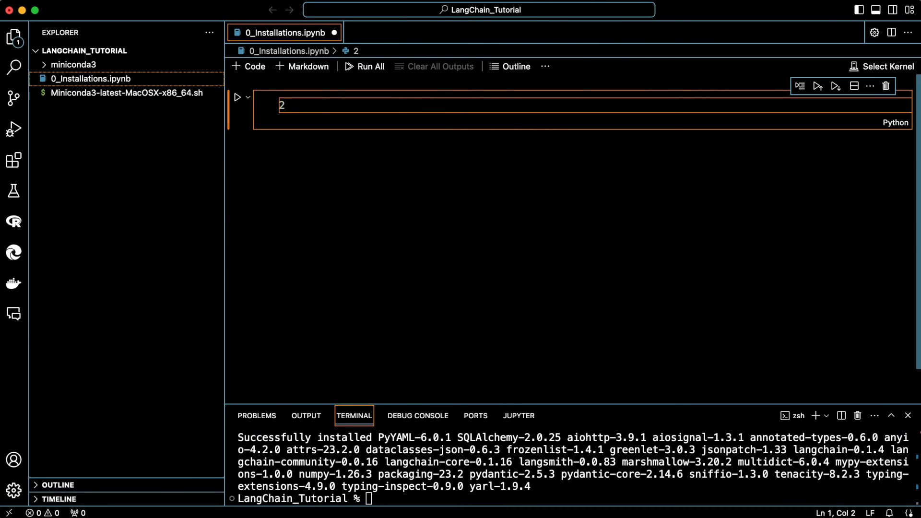
pyautogui.write('+2')
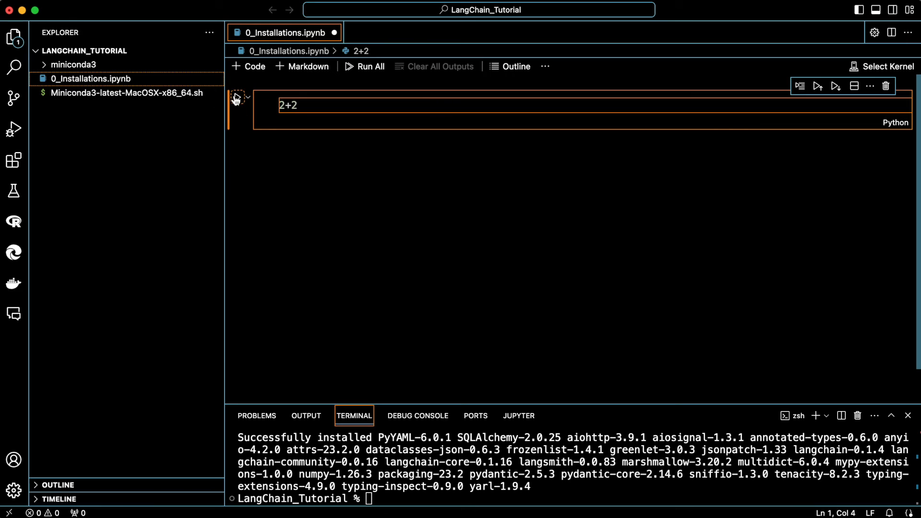
pyautogui.click(881, 66)
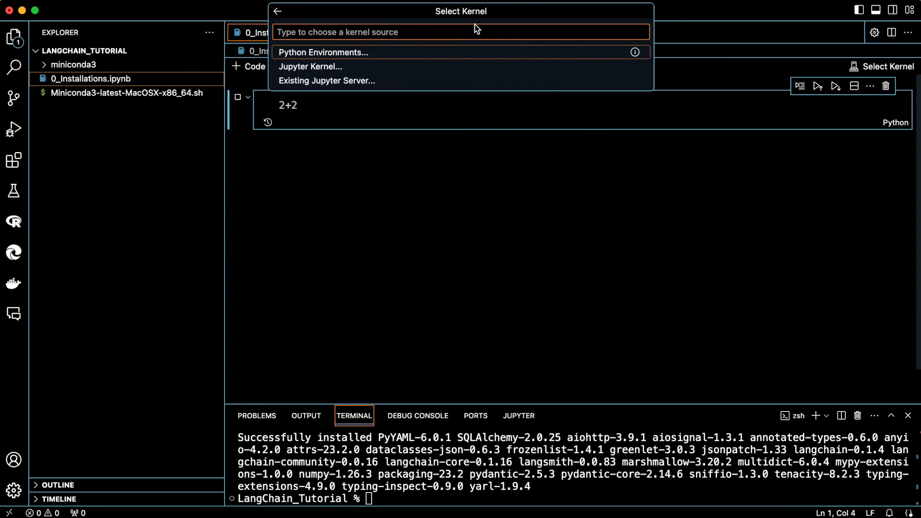
pyautogui.moveTo(883, 74)
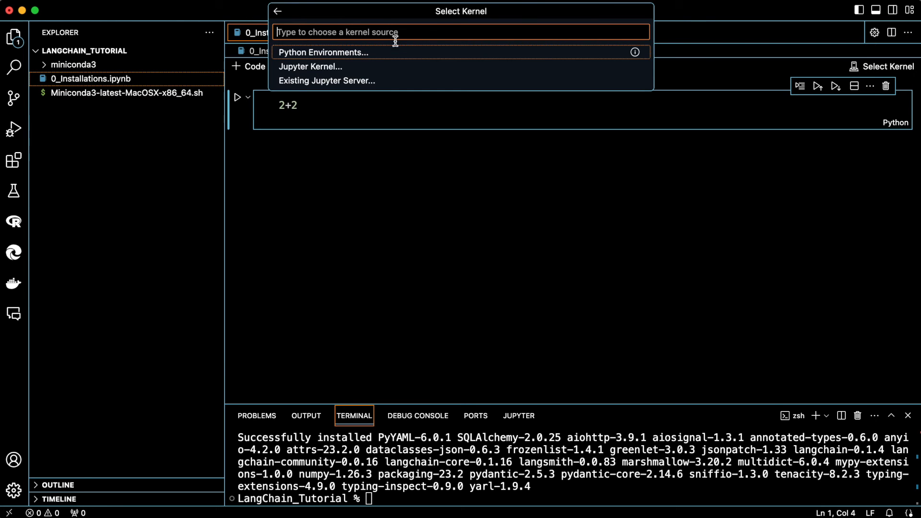
# Step: Choose Python Environments to pick the miniconda3 Python 3.11.5 kernel
pyautogui.click(322, 52)
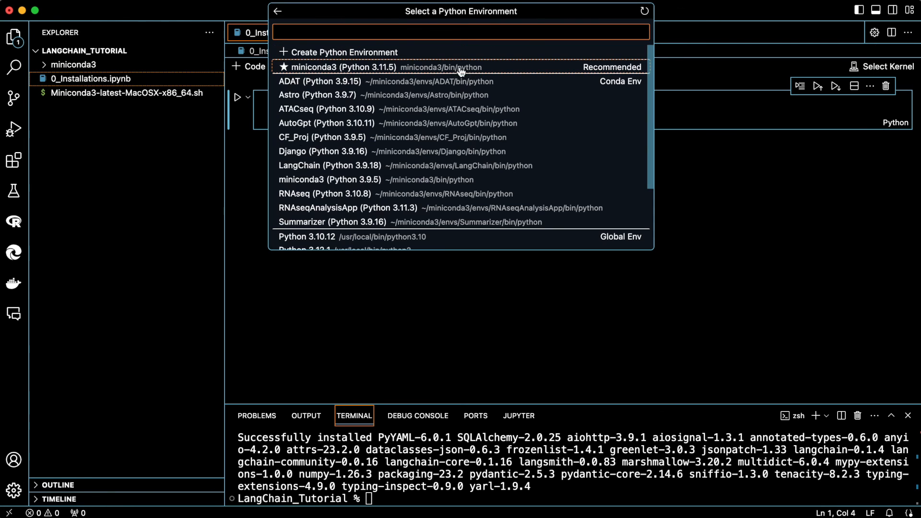
pyautogui.moveTo(411, 70)
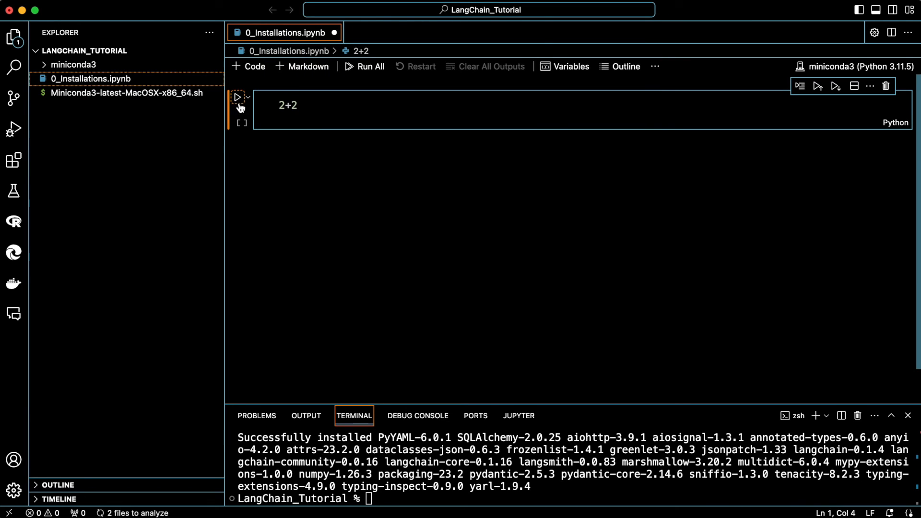
# Step: Run the 2+2 cell on the miniconda3 kernel and install the required ipykernel package
pyautogui.click(238, 97)
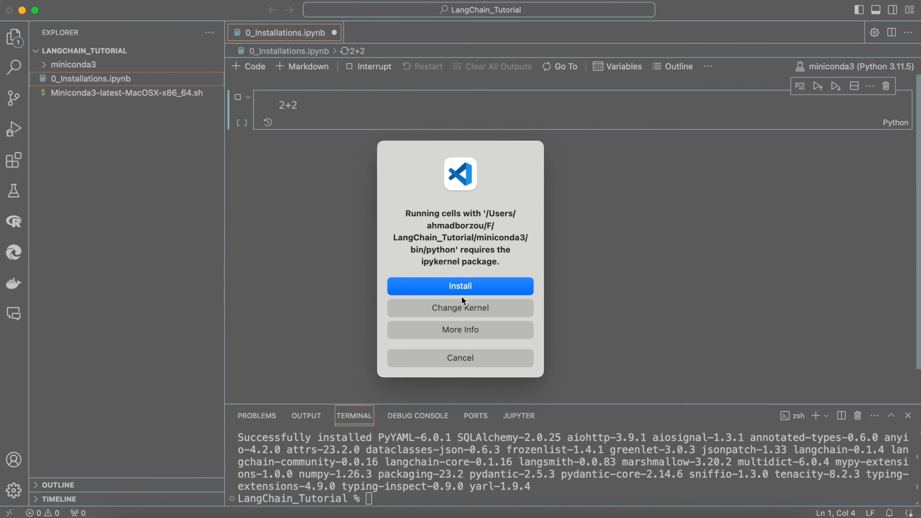
pyautogui.moveTo(428, 209)
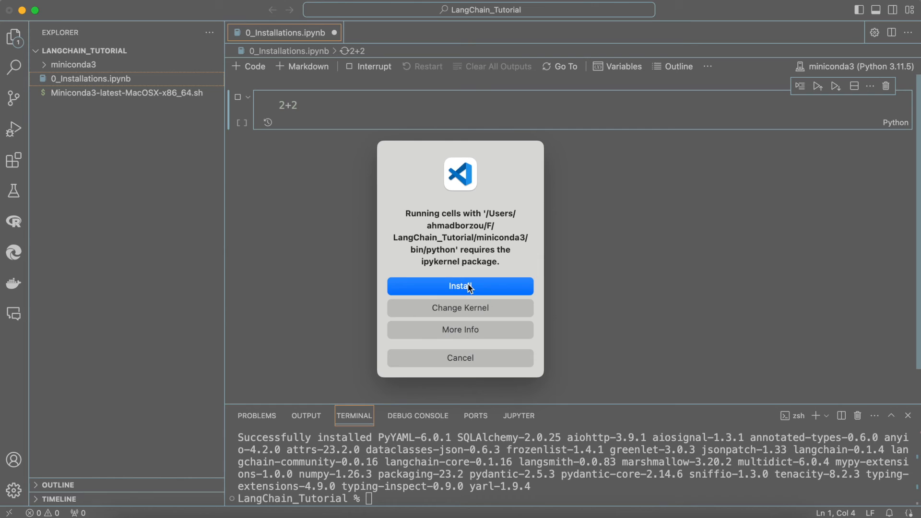
pyautogui.click(459, 286)
pyautogui.write('3')
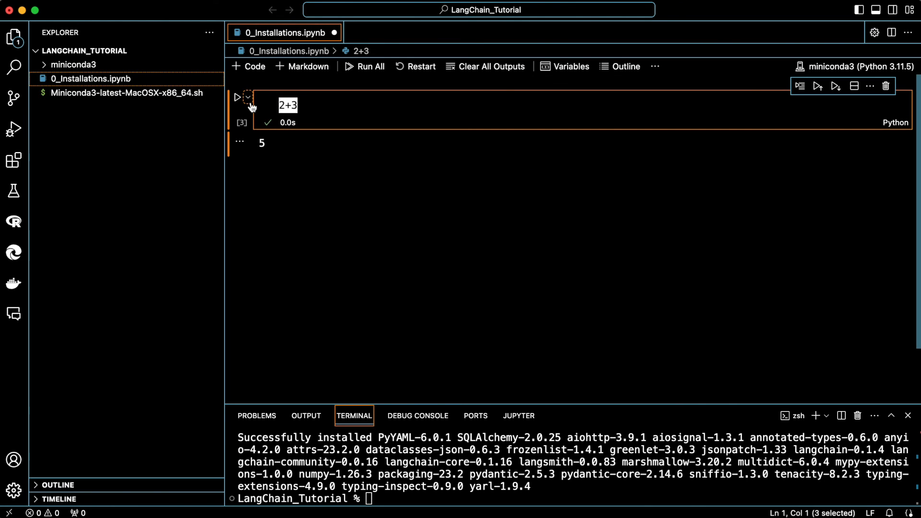
# Step: Replace the cell's code with 'import langchain'
pyautogui.write('import')
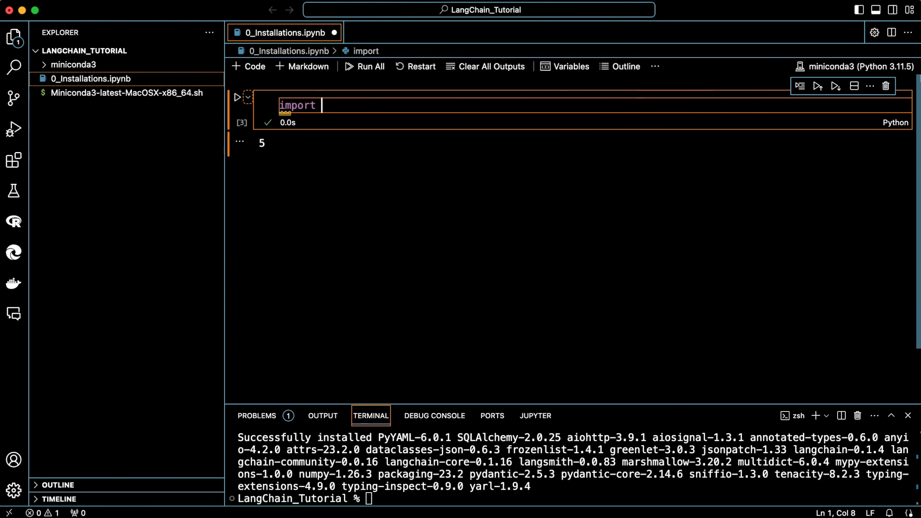
pyautogui.write('langchain')
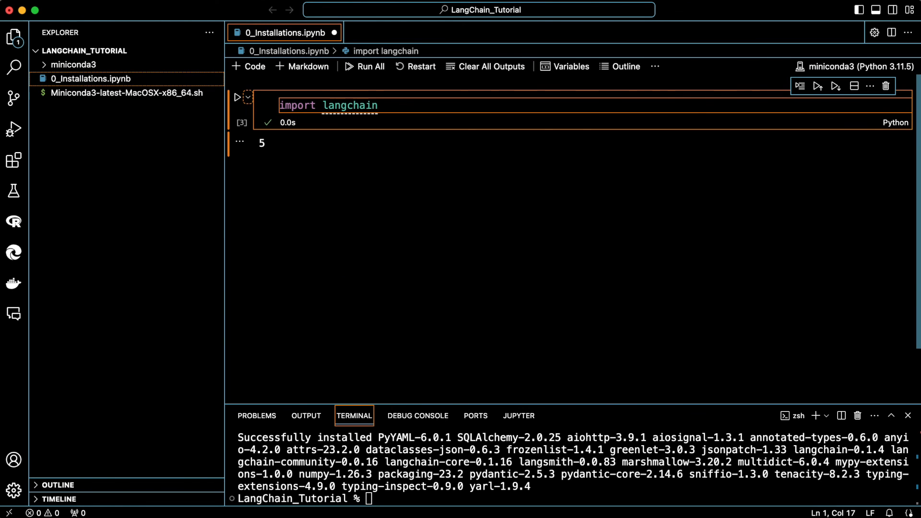